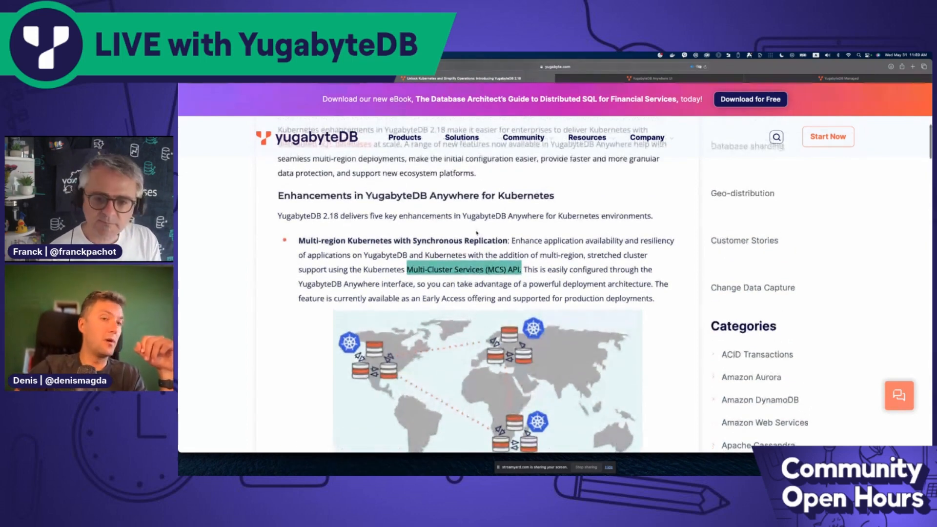
# Step: Switch to the YugabyteDB Anywhere tab showing the Managed Kubernetes Service configs
pyautogui.click(643, 78)
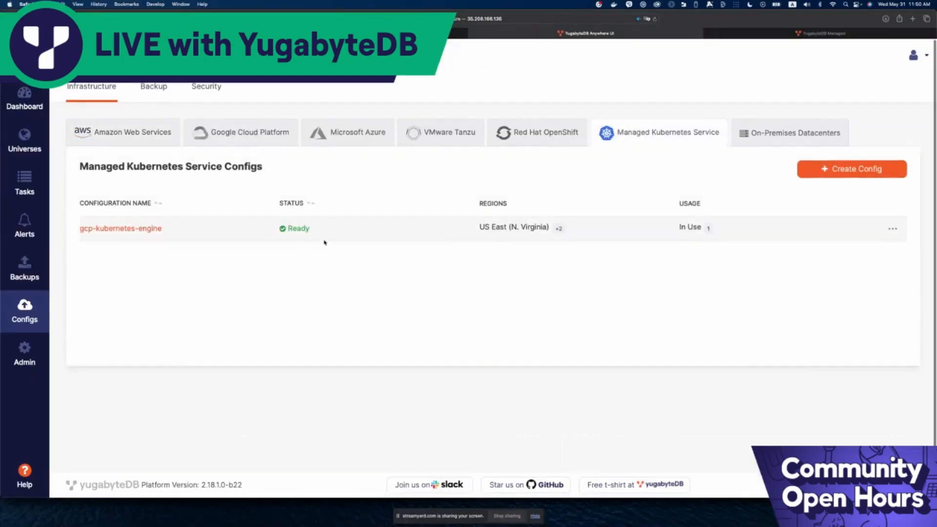
# Step: View the gcp-kubernetes-engine config overview, then begin a new universe via Create Universe
pyautogui.click(120, 228)
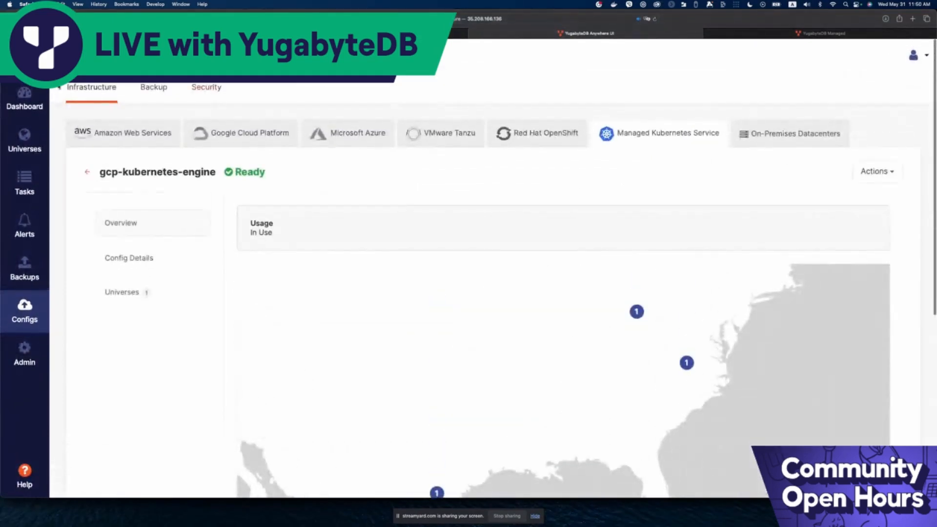
pyautogui.click(24, 141)
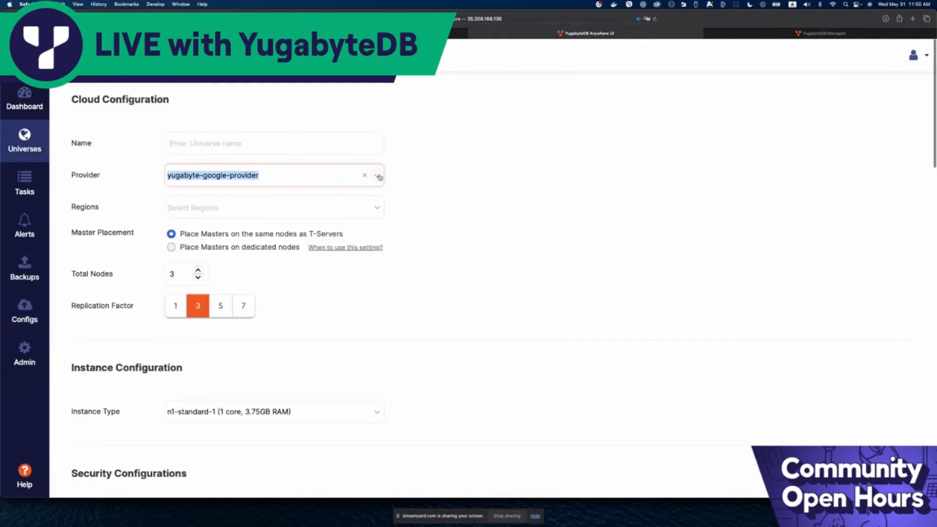
# Step: Set the universe provider to gcp-kubernetes-engine and list its available regions
pyautogui.click(377, 175)
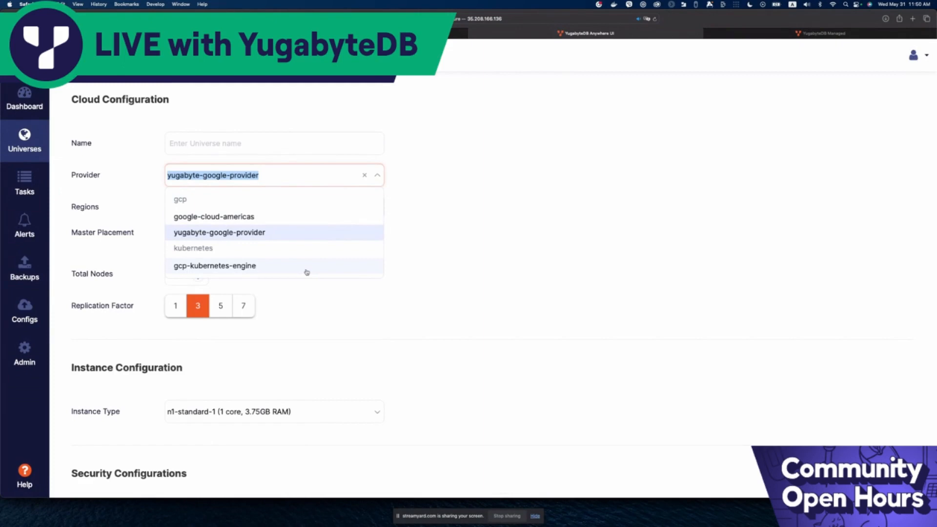
pyautogui.click(214, 266)
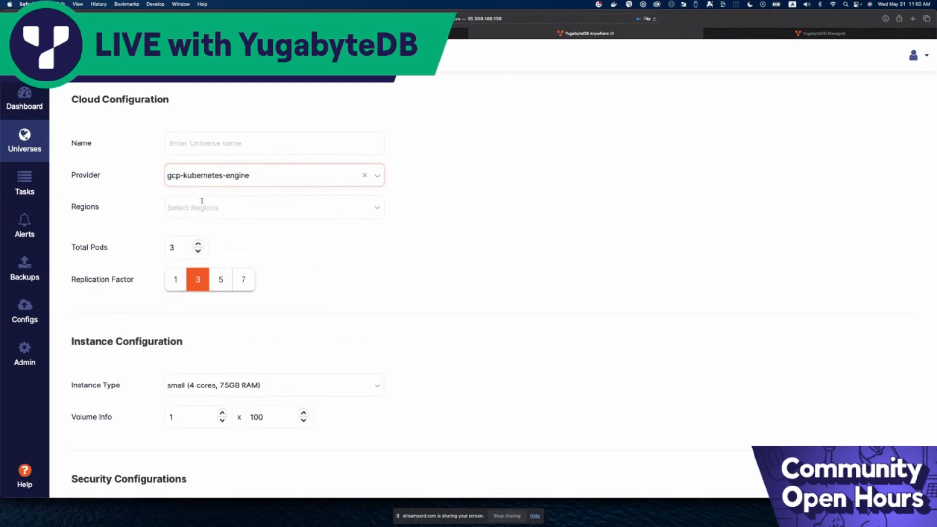
pyautogui.click(274, 208)
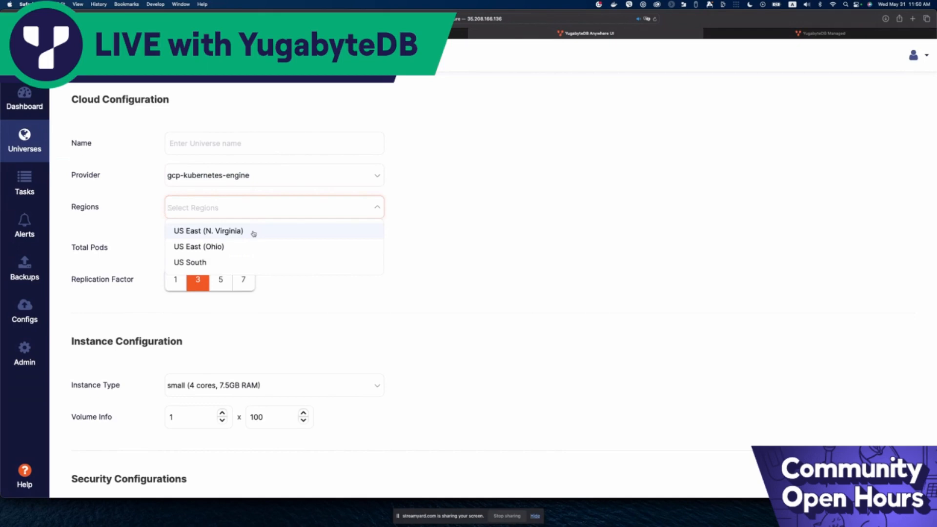
# Step: Select US East (N. Virginia), US East (Ohio) and US South regions, then review further settings
pyautogui.click(209, 231)
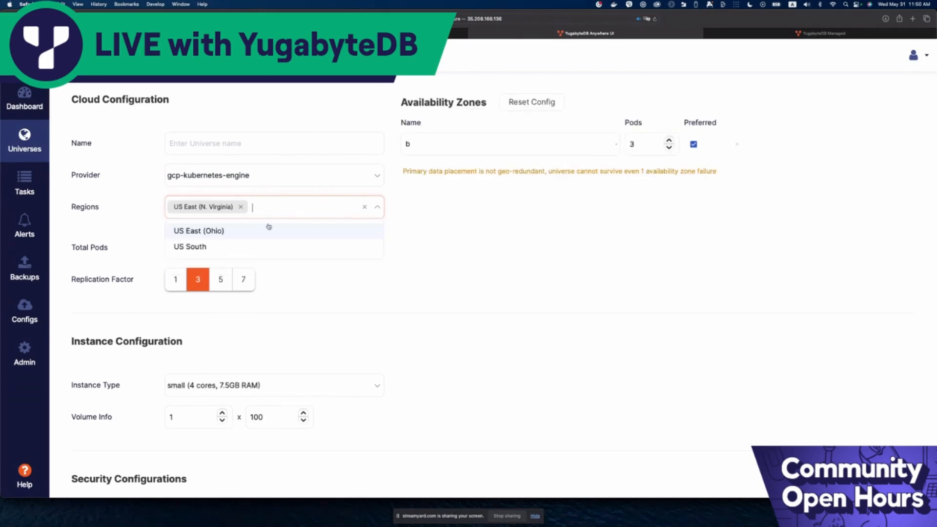
pyautogui.click(199, 231)
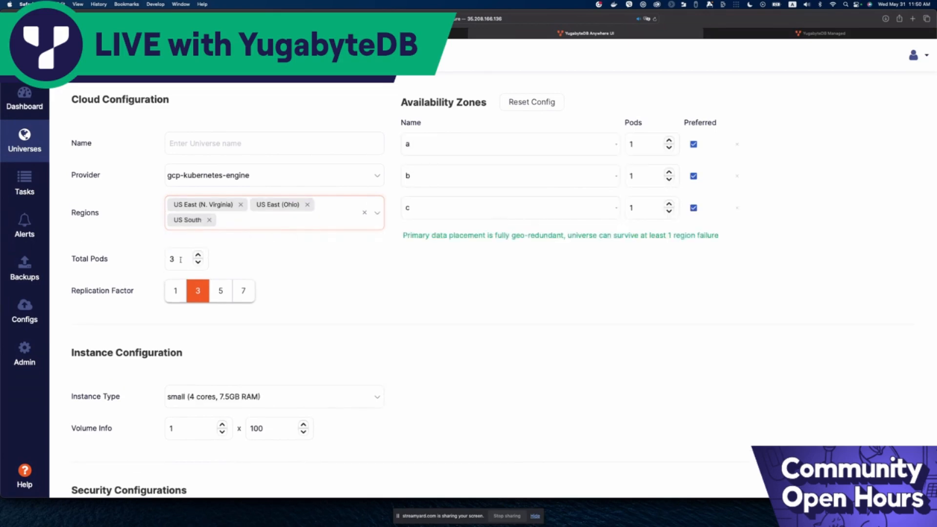
pyautogui.scroll(-3)
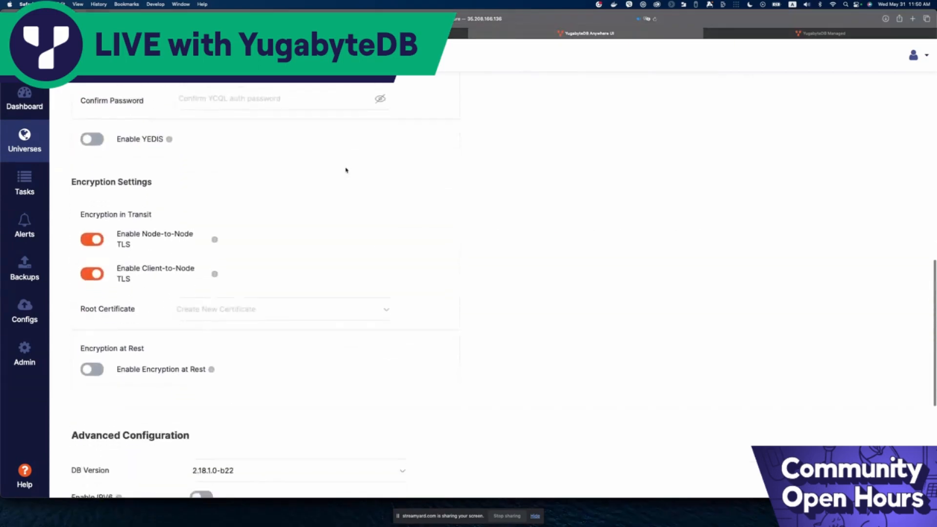